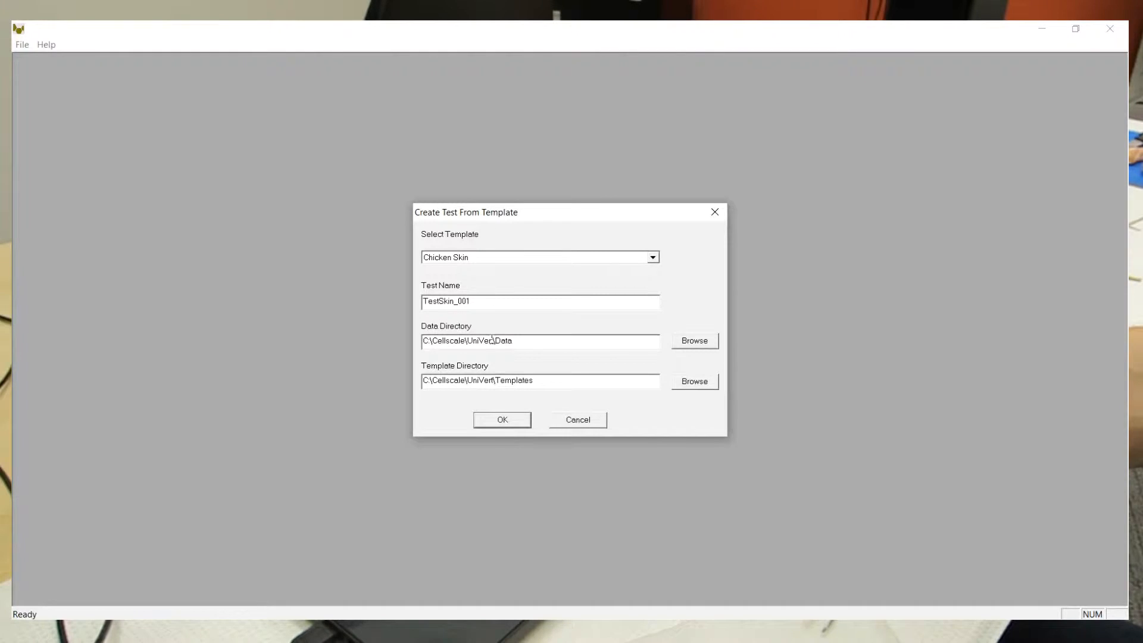
Confirm creating test TestSkin_001 from the Chicken Skin template, loading its sequence and empty graphs.
click(501, 419)
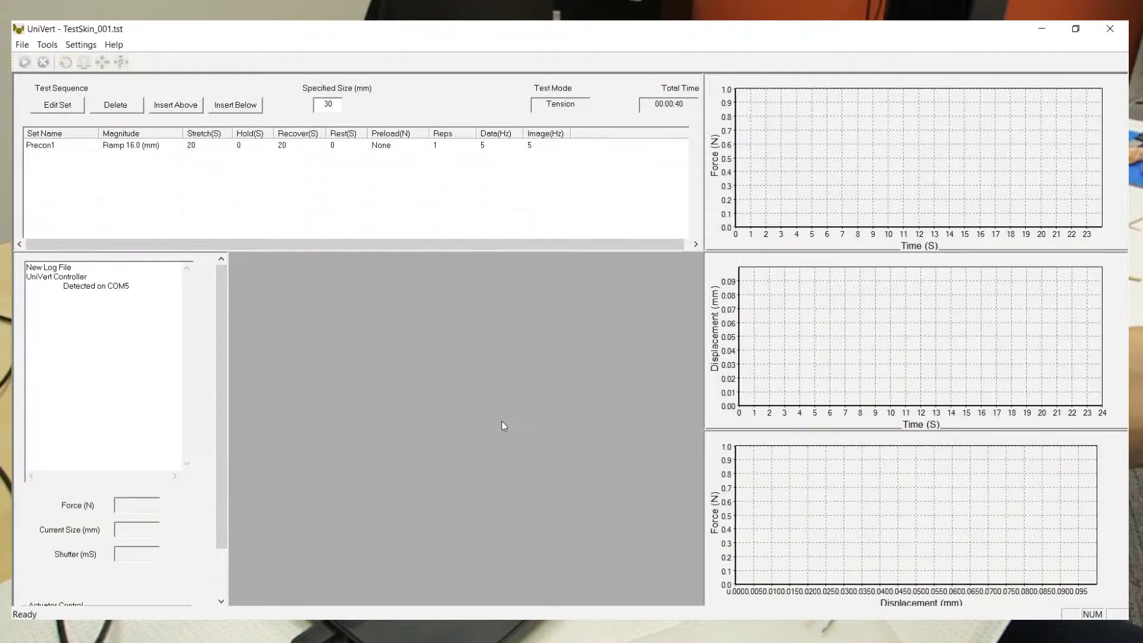